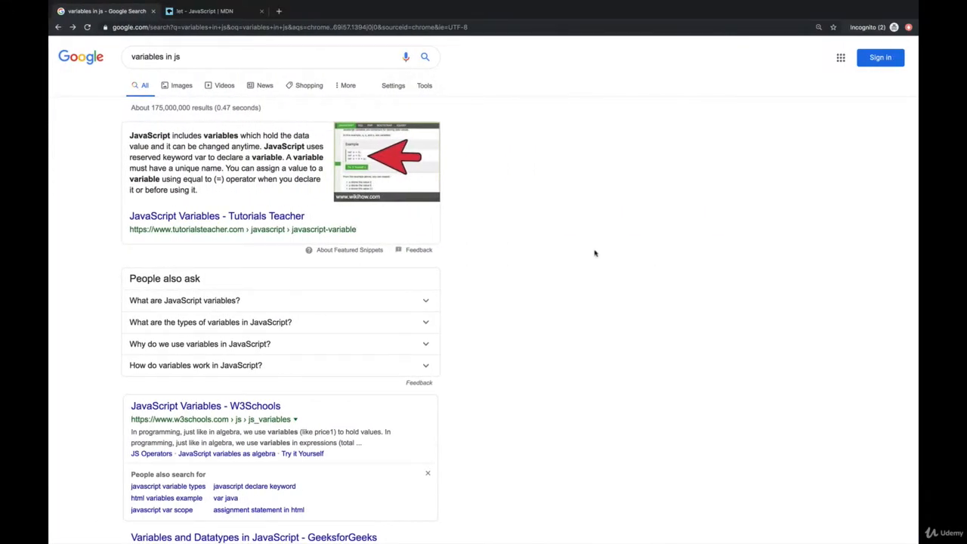
In the console, increment eggs with eggs++ and evaluate it to show 13.
scroll("down", 3)
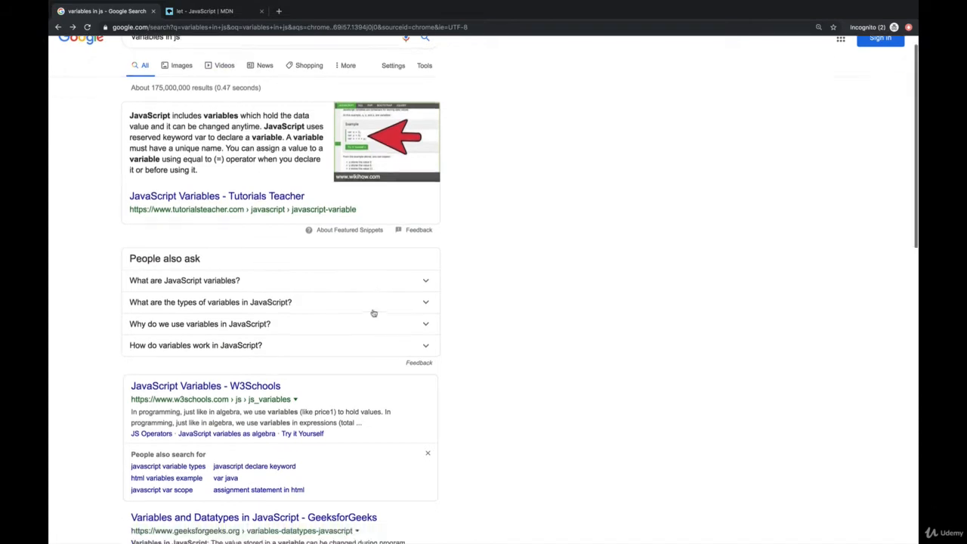
left_click(206, 386)
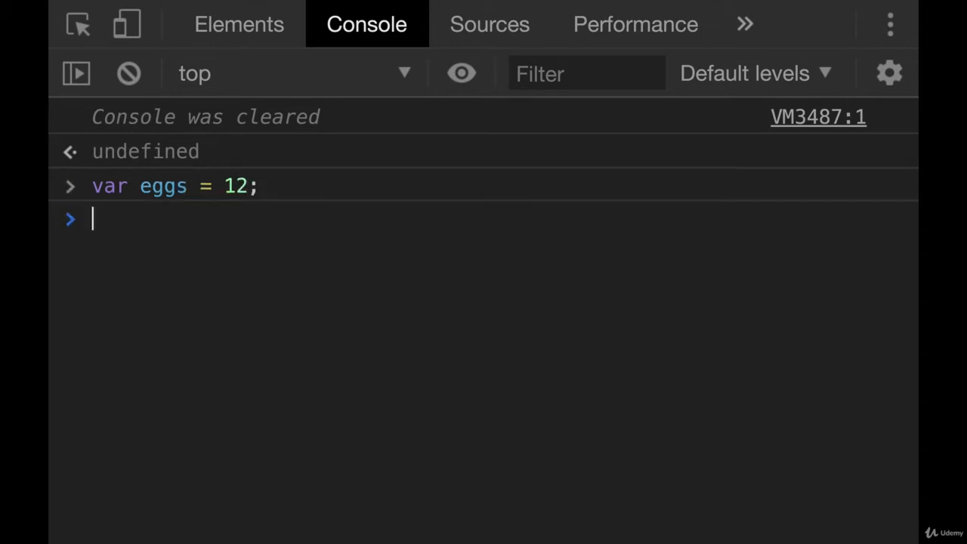
type("eggs")
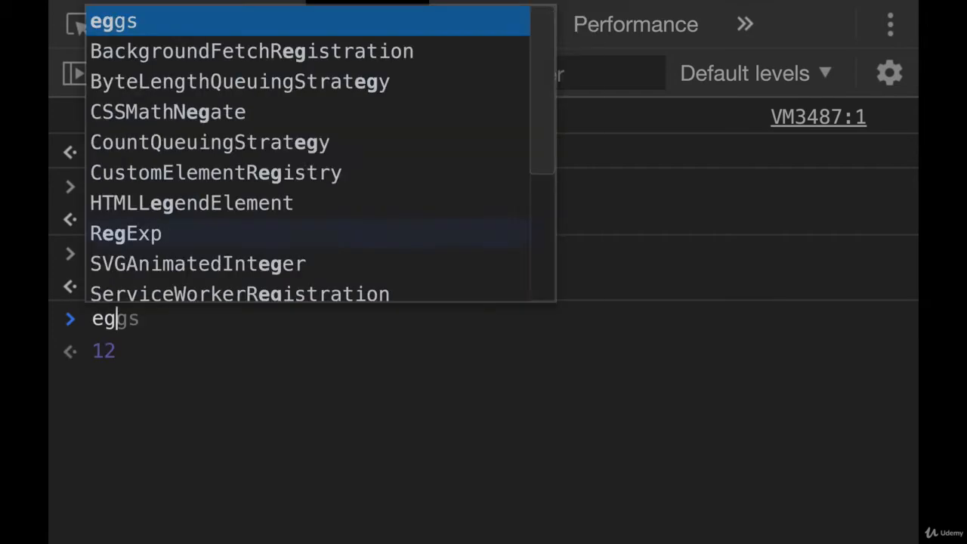
type("+")
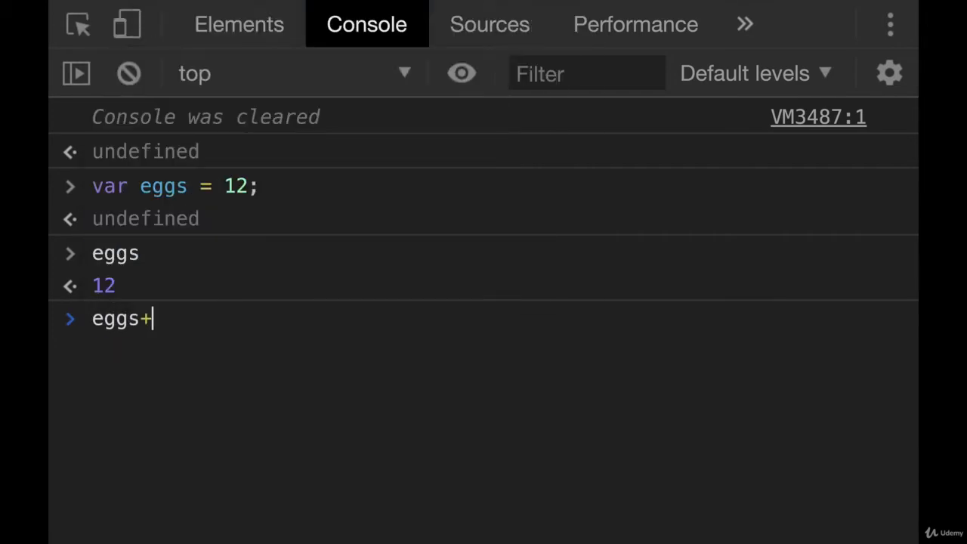
key("Enter")
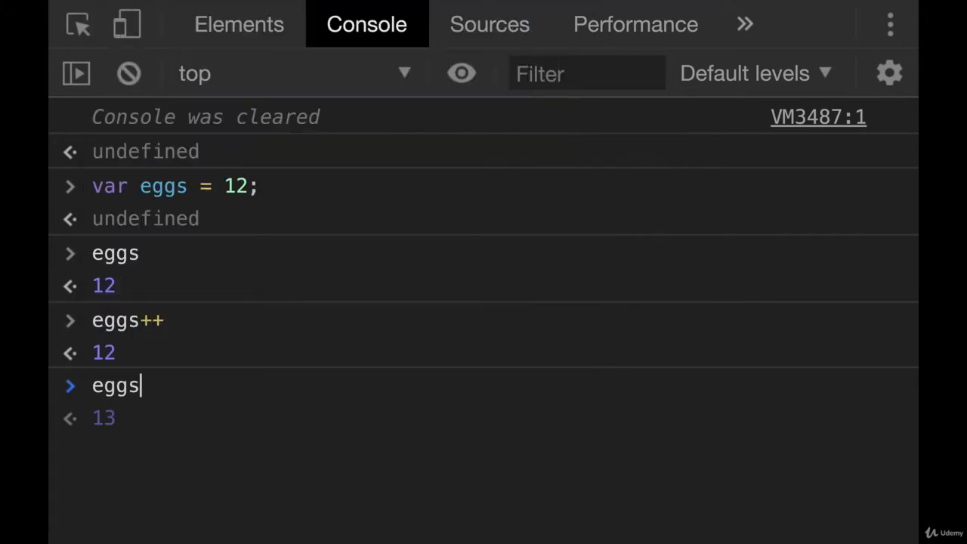
key("Enter")
type("eggs = \"")
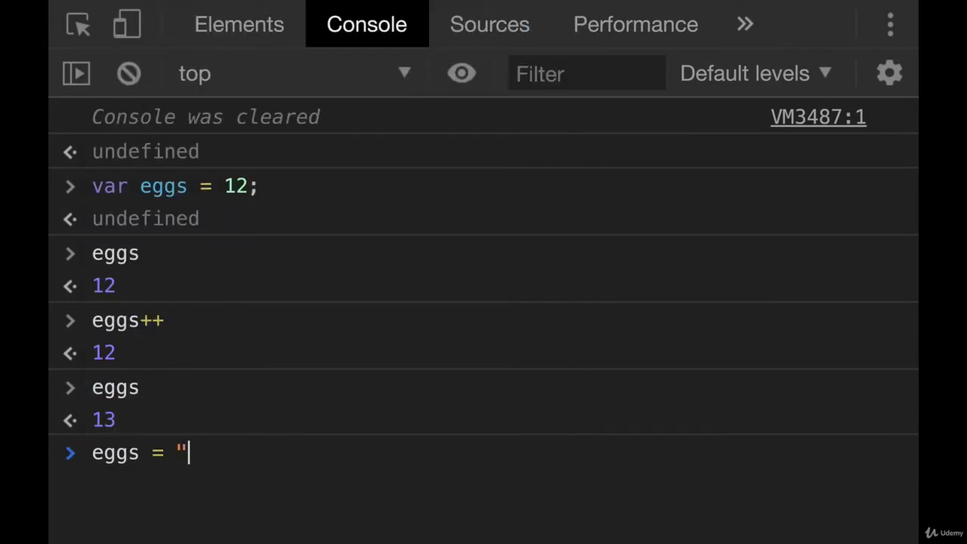
Reset eggs to 0 and evaluate eggs again to confirm the new value.
key("Backspace")
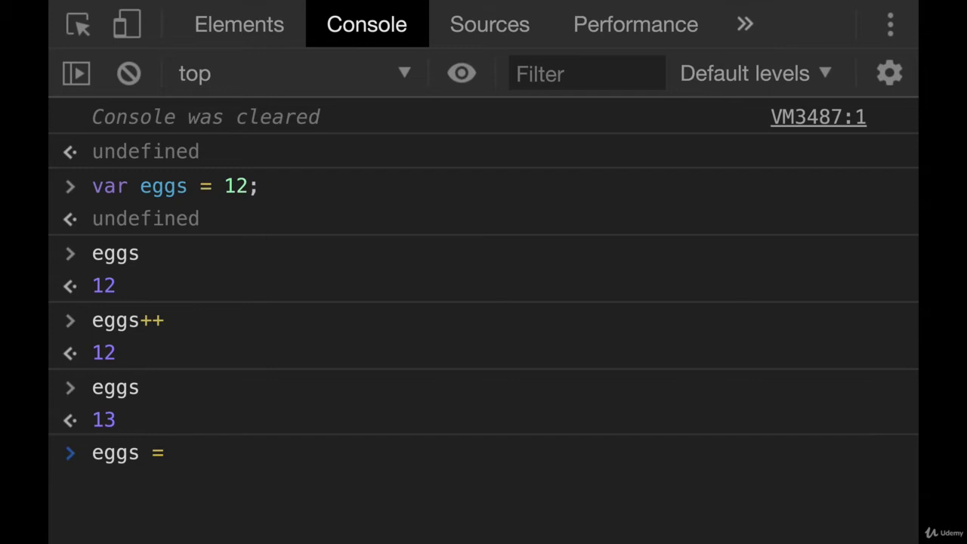
key("Enter")
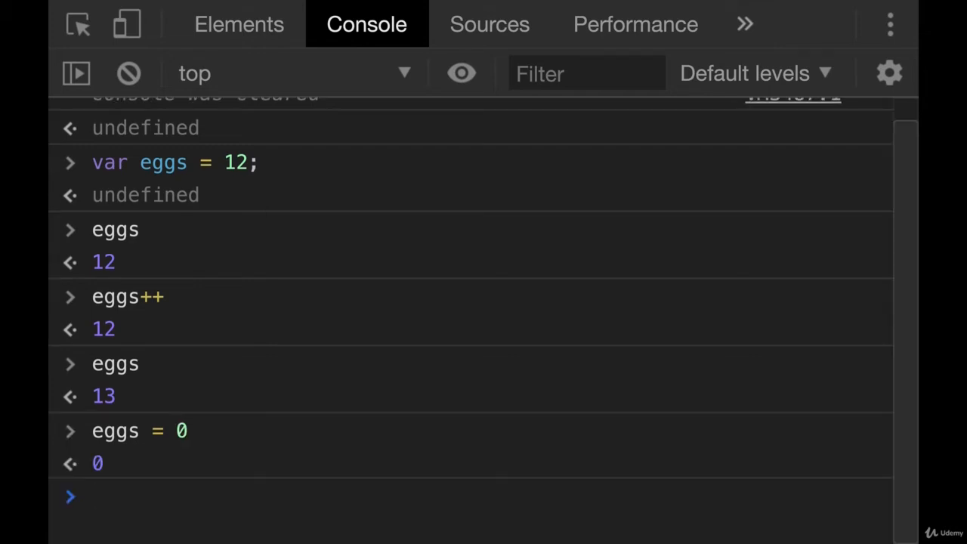
type("eggs")
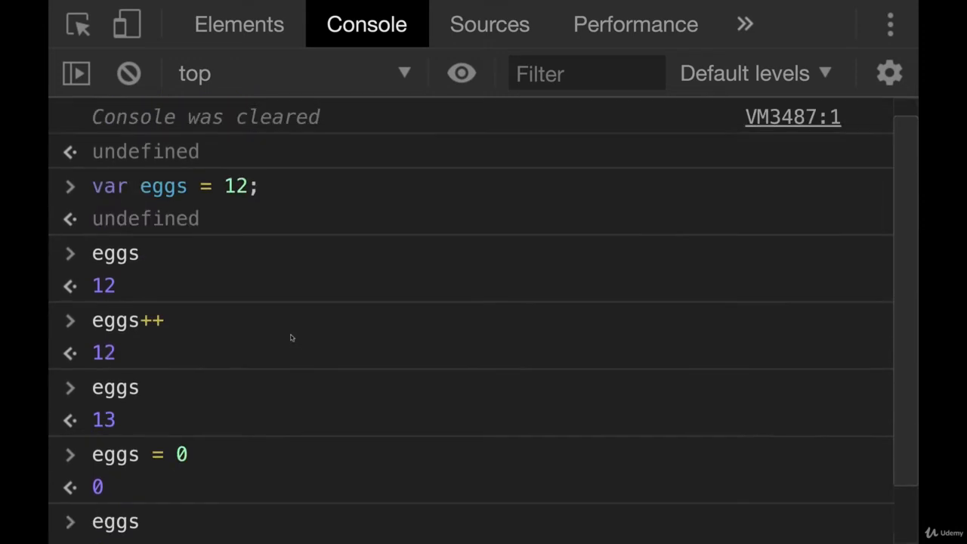
mouse_move(363, 302)
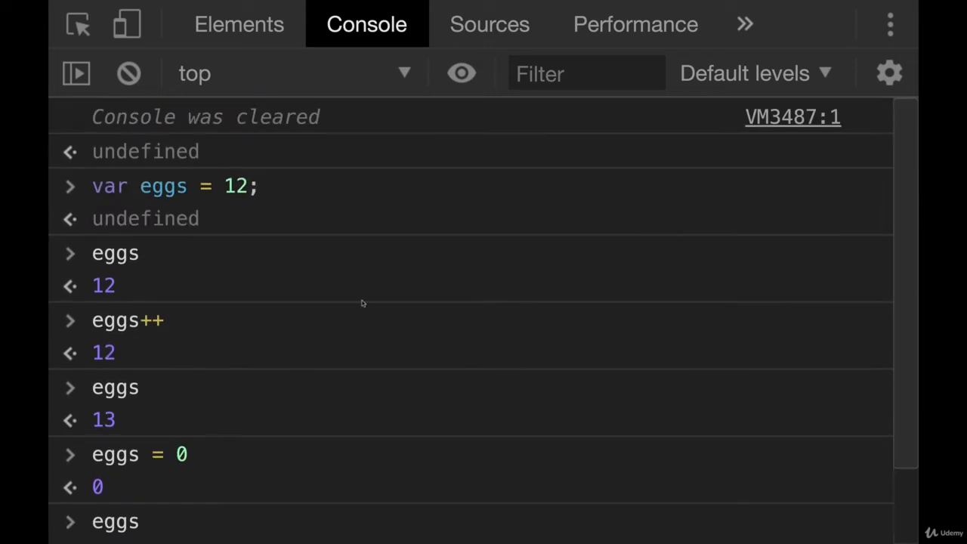
mouse_move(477, 322)
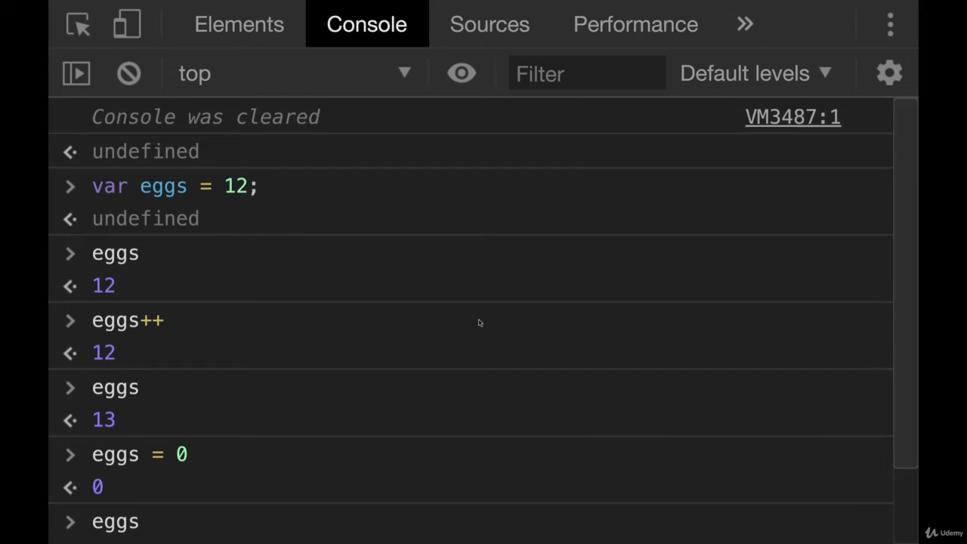
mouse_move(596, 319)
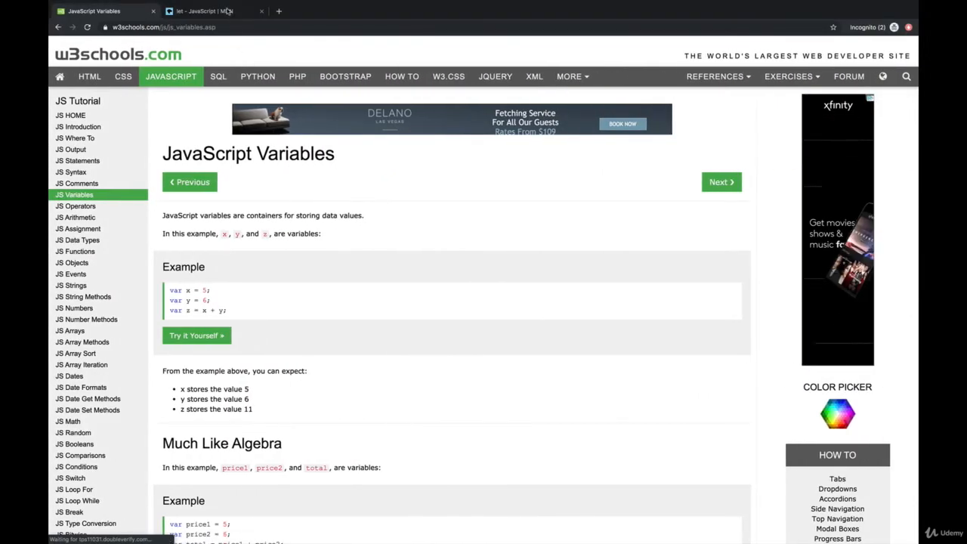
Switch from the W3Schools tab to the MDN 'let - JavaScript' reference page.
left_click(212, 11)
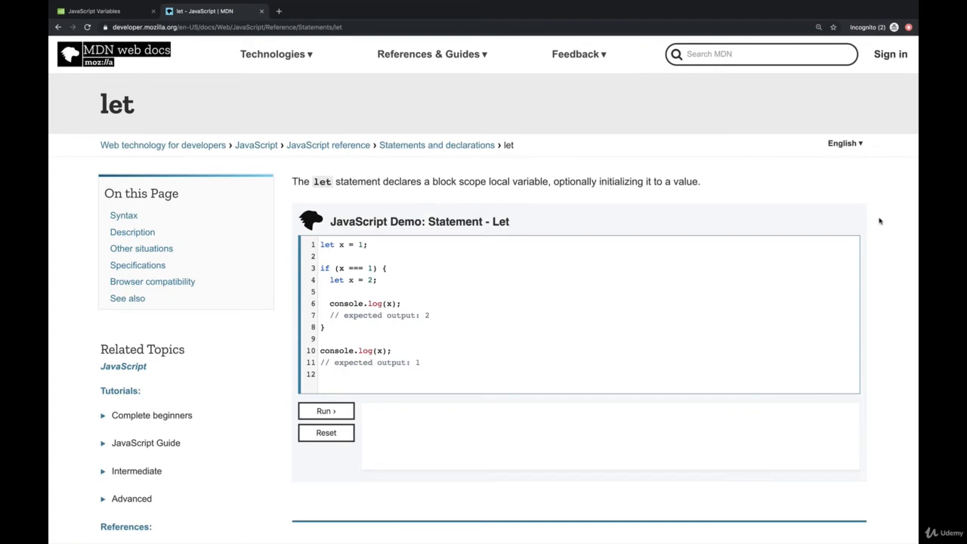
mouse_move(853, 258)
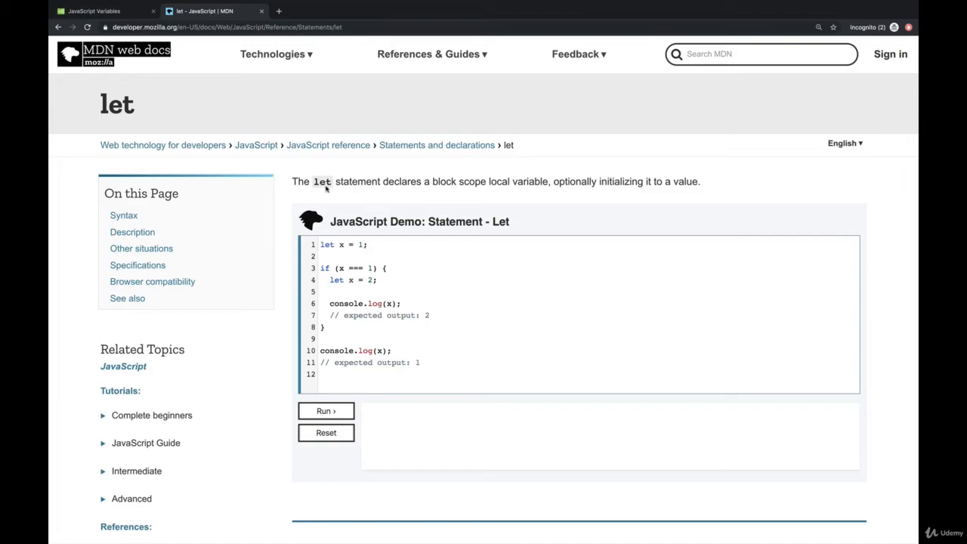
Bring the Browser compatibility table into view and select the Internet Explorer 11 cell.
scroll("down", 3)
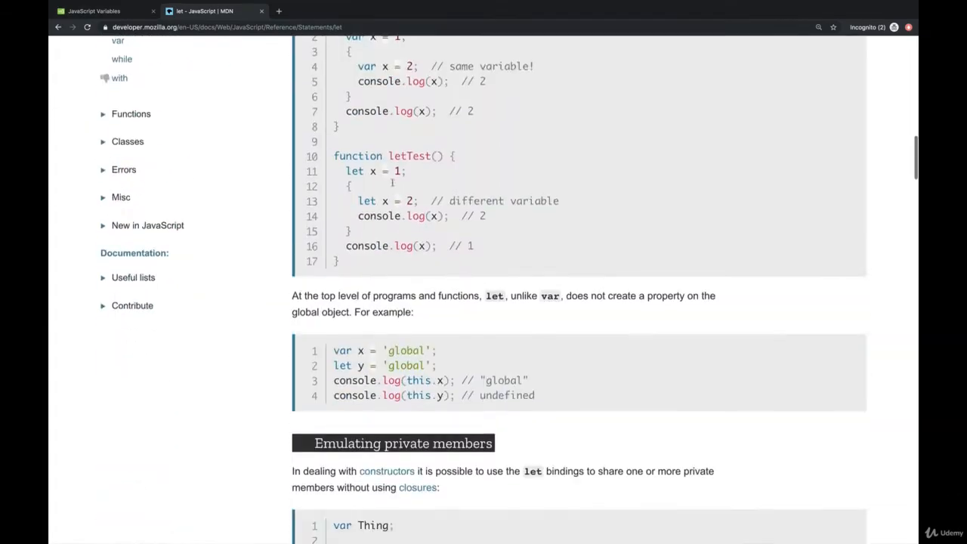
scroll("down", 3)
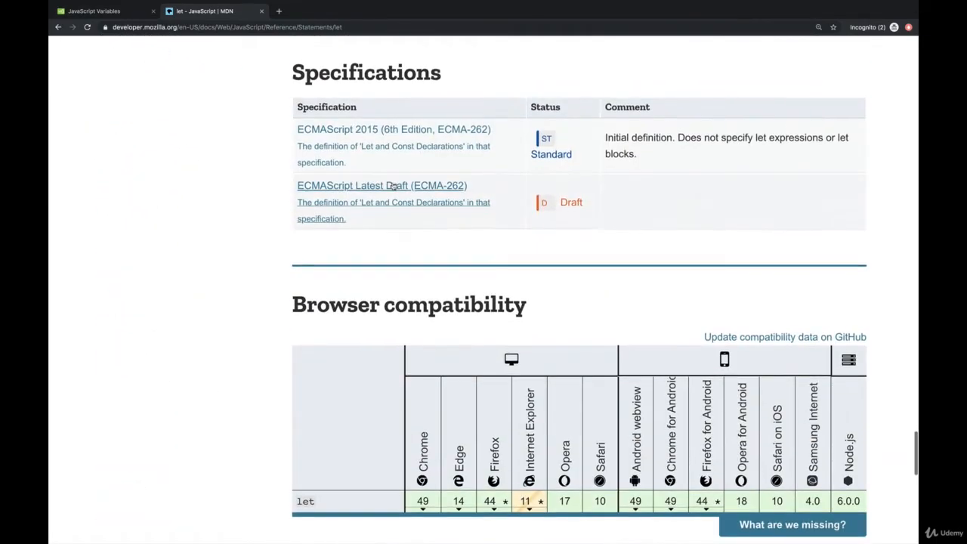
scroll("down", 3)
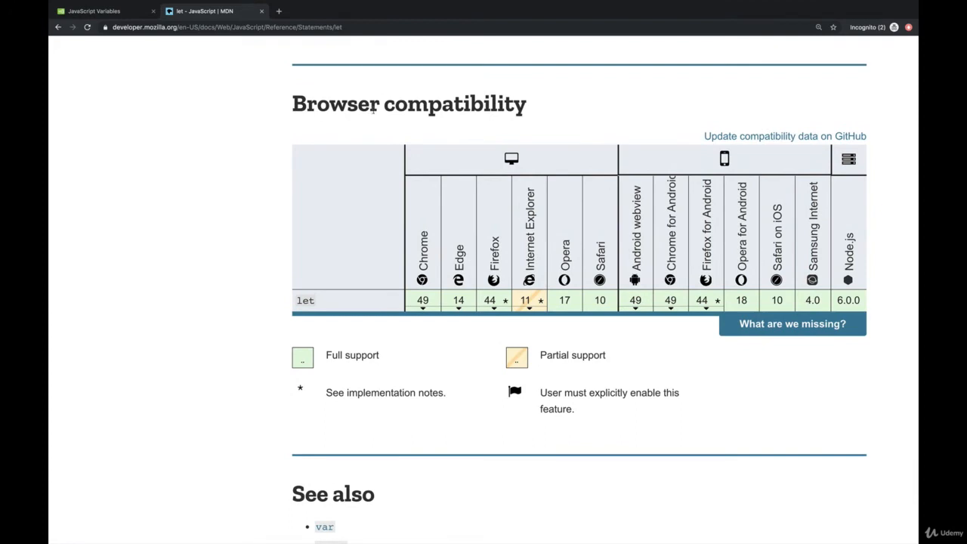
double_click(456, 102)
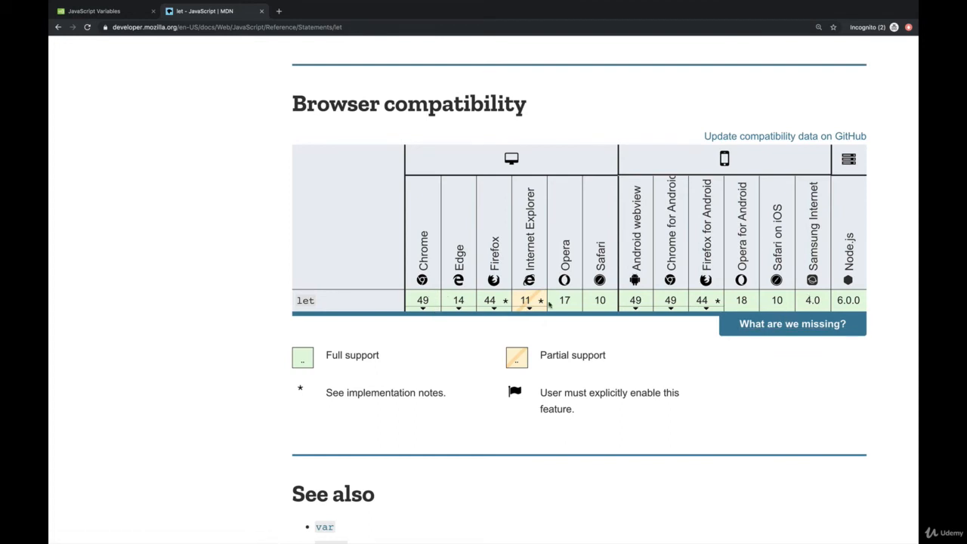
mouse_move(538, 308)
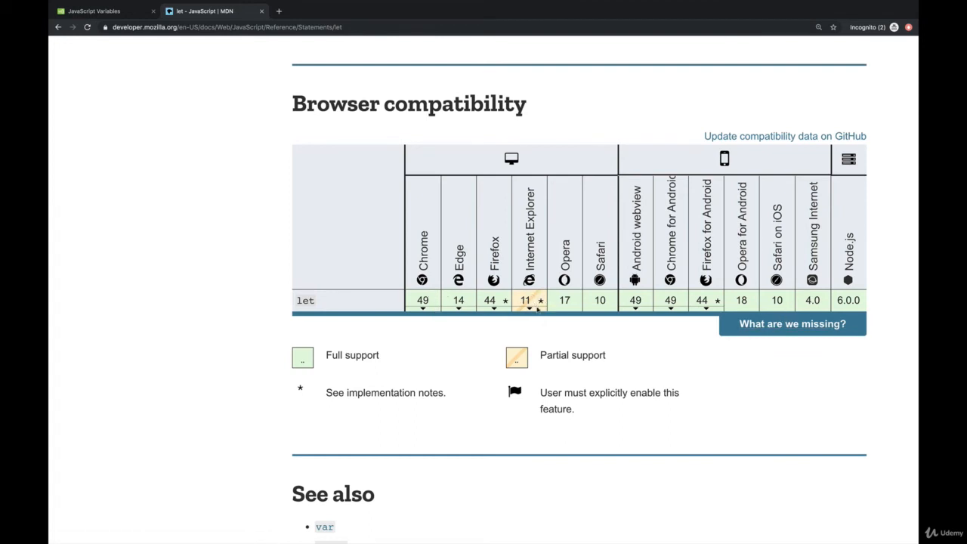
Expand the Internet Explorer 11 note explaining let in a for loop initializer isn't per-iteration.
left_click(529, 300)
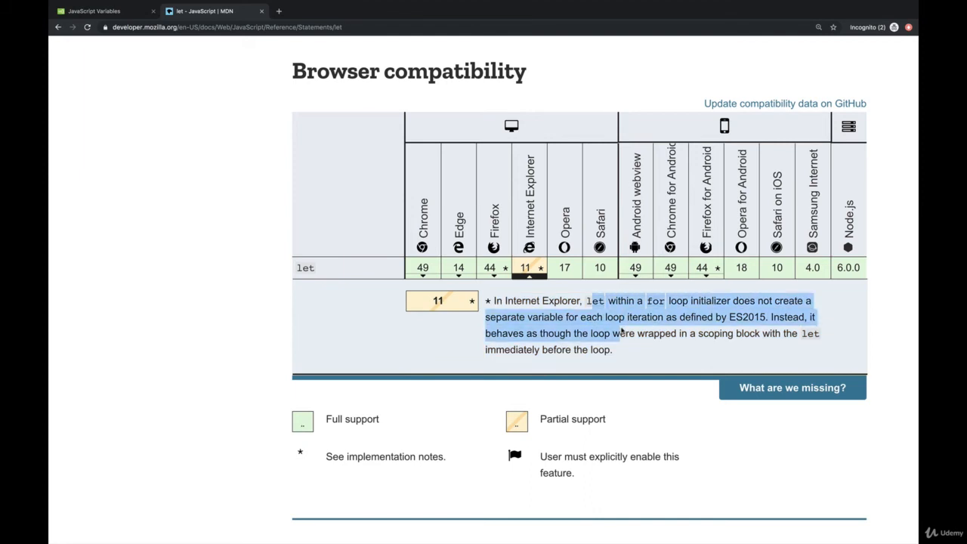
left_click(627, 352)
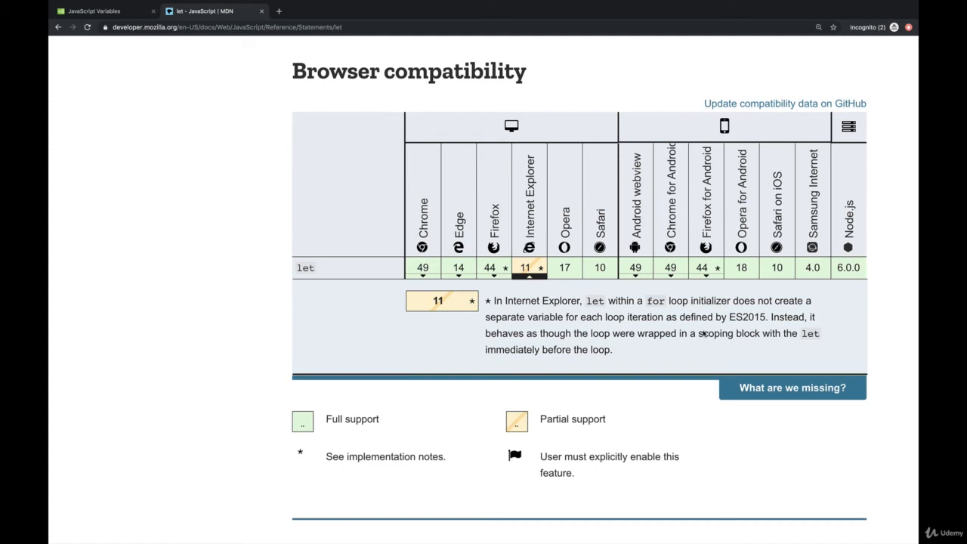
mouse_move(588, 318)
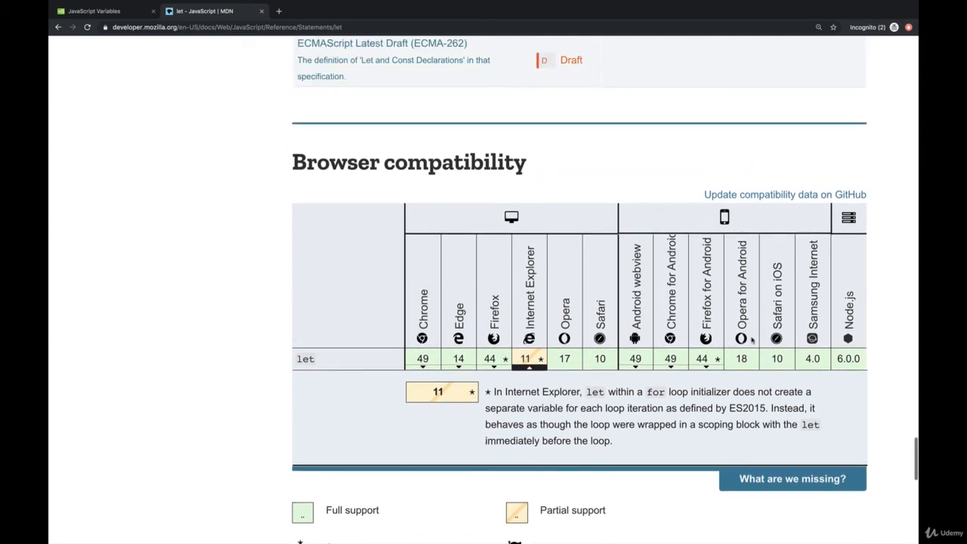
scroll("down", 3)
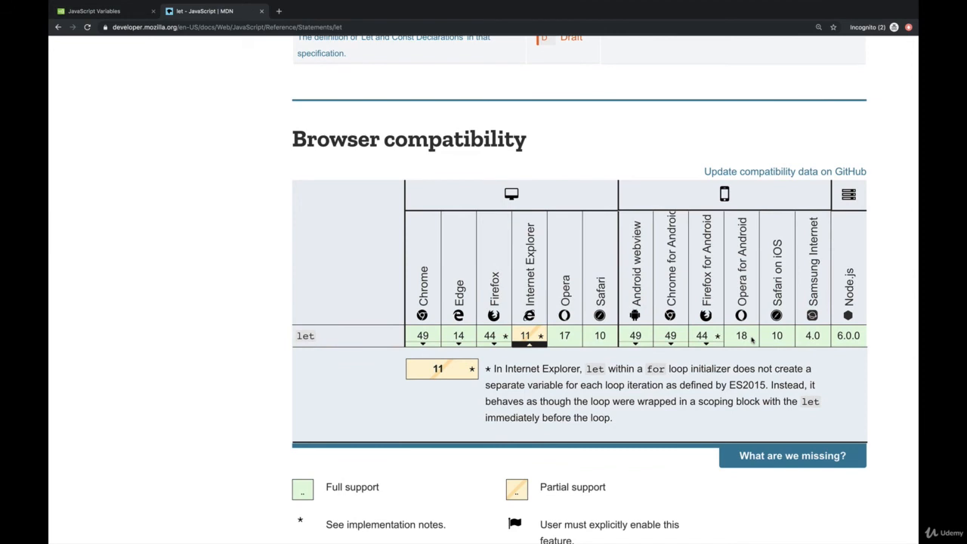